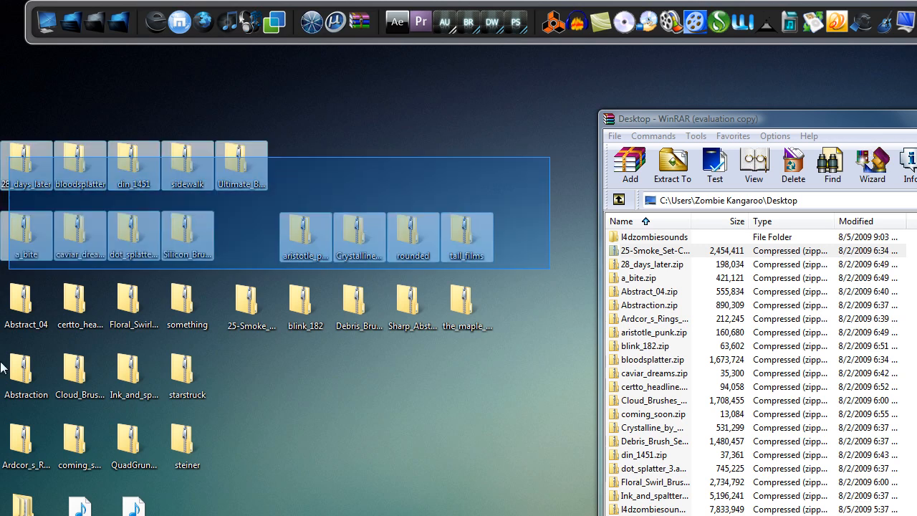
- Try selecting desktop zip archives such as sidewalk and din_1451, then clear and drag-select
left_click(301, 375)
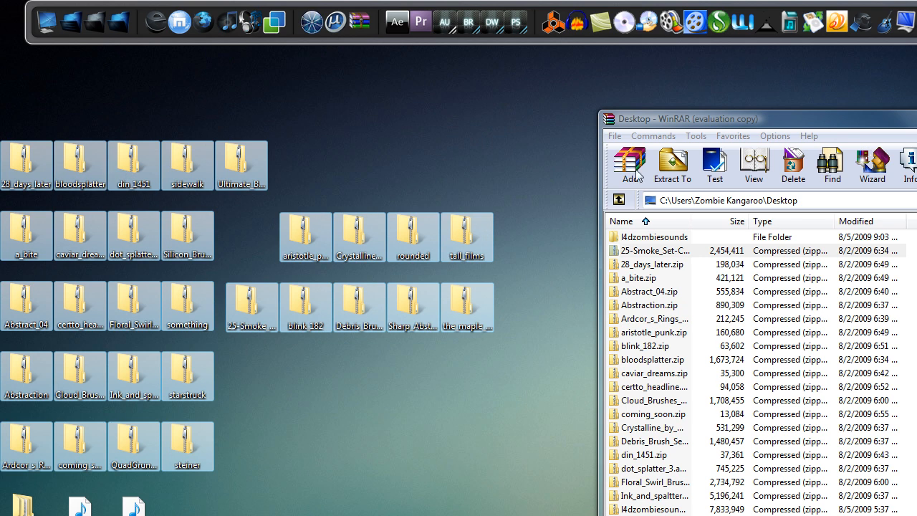
mouse_move(686, 129)
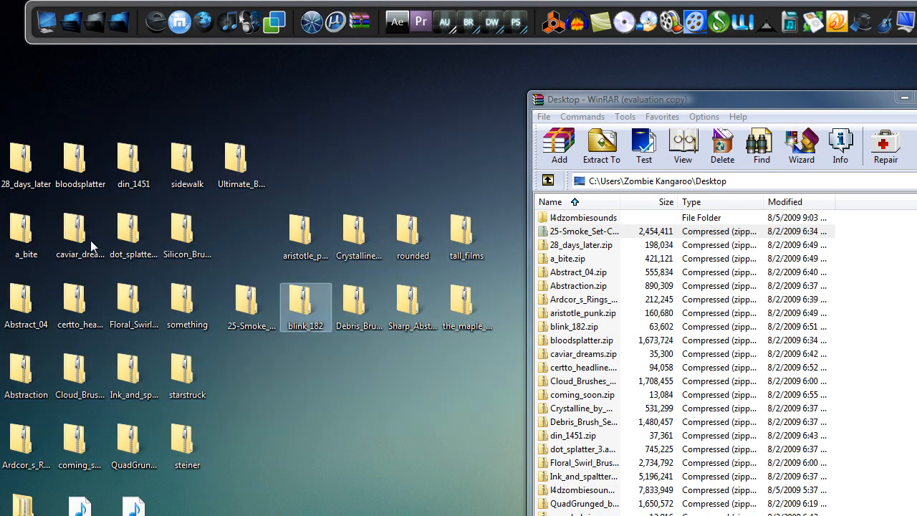
mouse_move(133, 233)
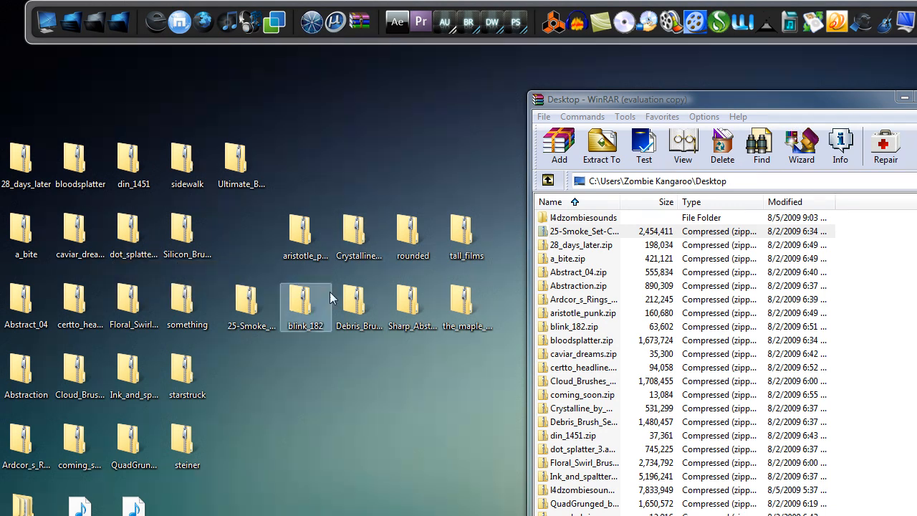
left_click(187, 158)
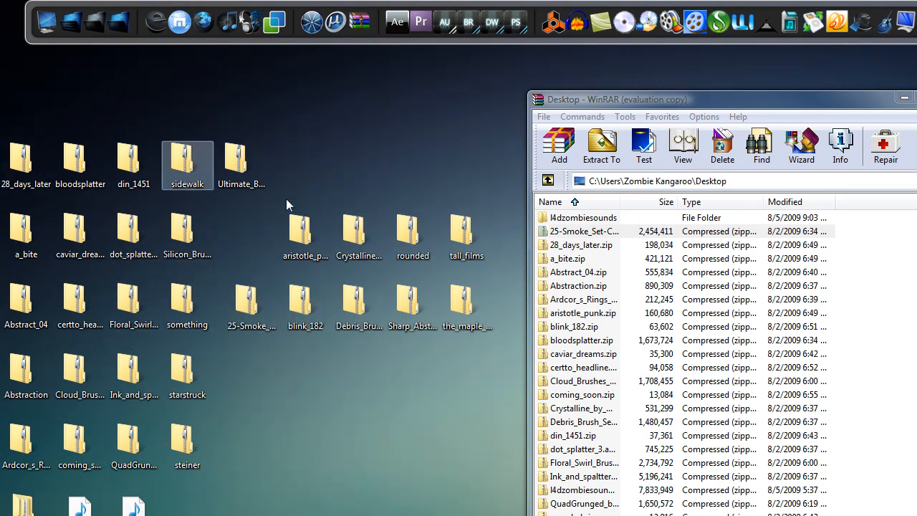
left_click(133, 438)
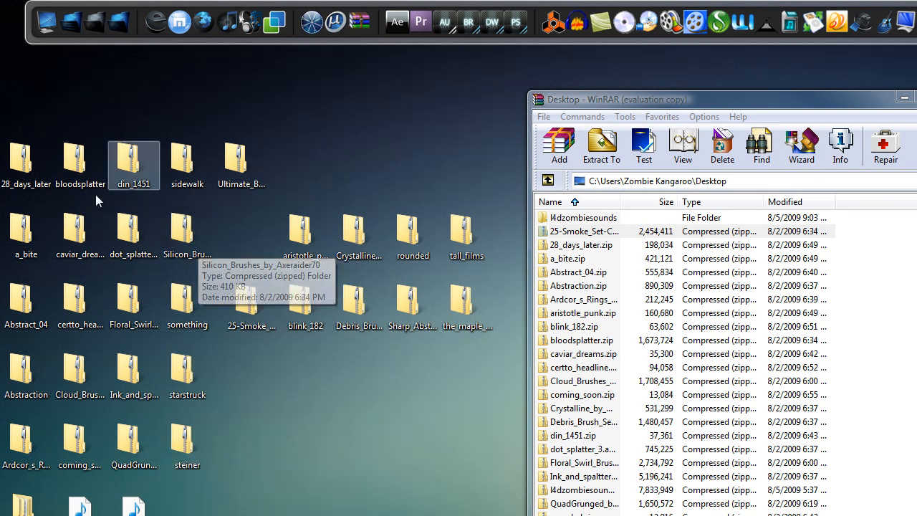
mouse_move(188, 229)
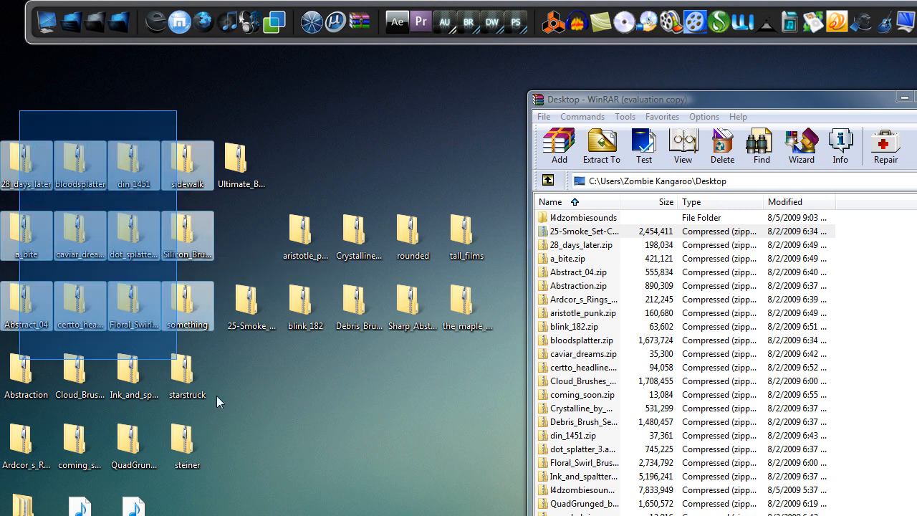
left_click(484, 434)
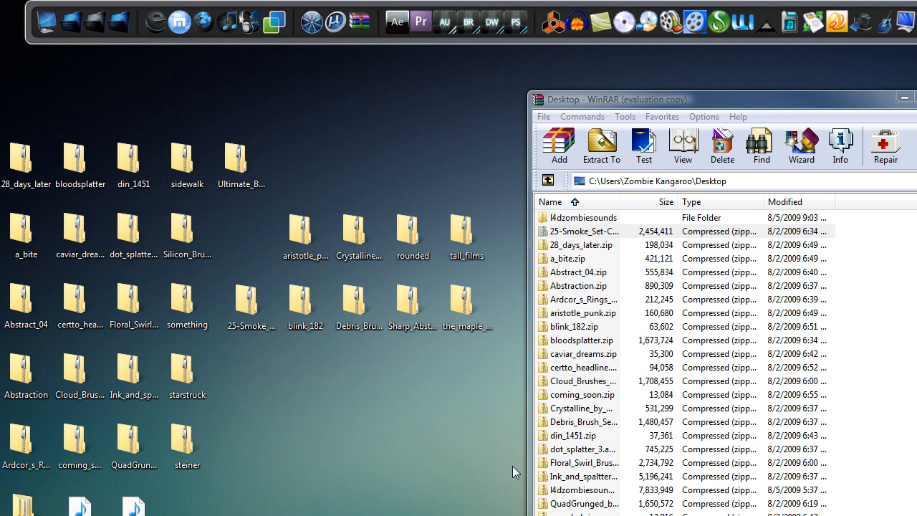
mouse_move(513, 466)
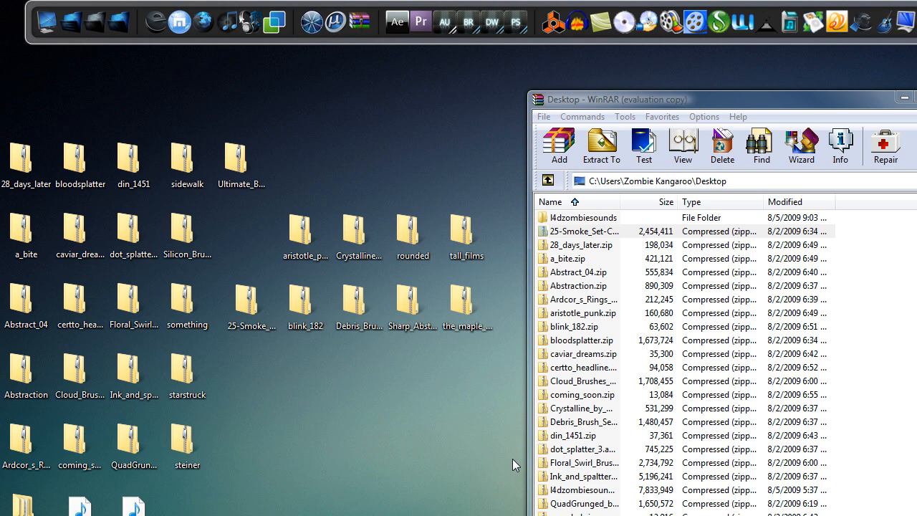
mouse_move(24, 96)
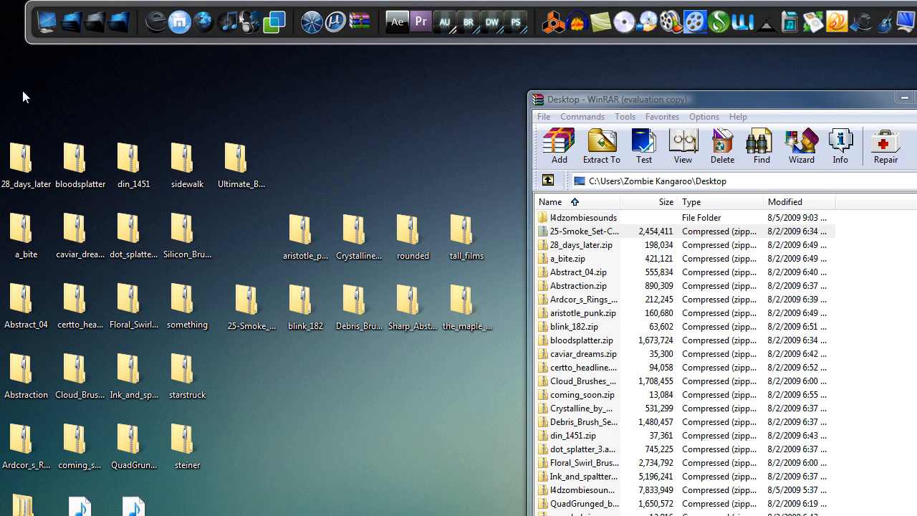
left_click_drag(24, 95, 298, 132)
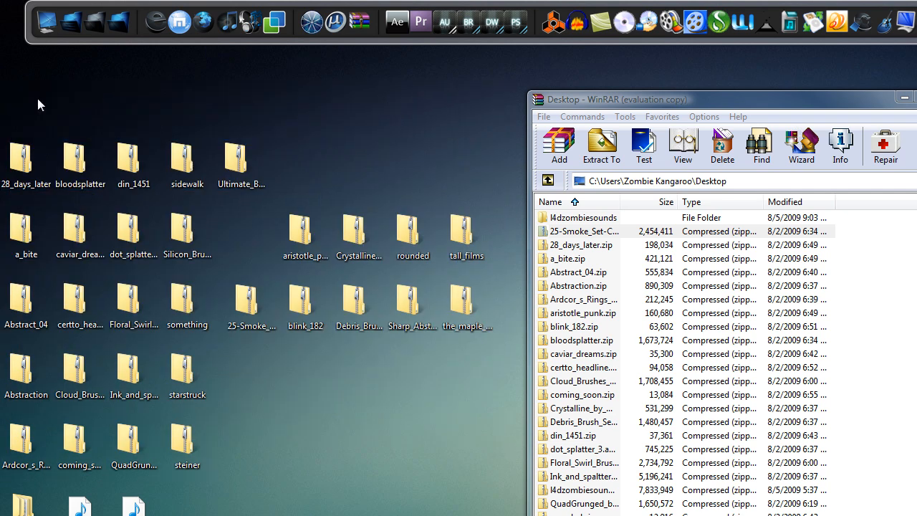
mouse_move(438, 443)
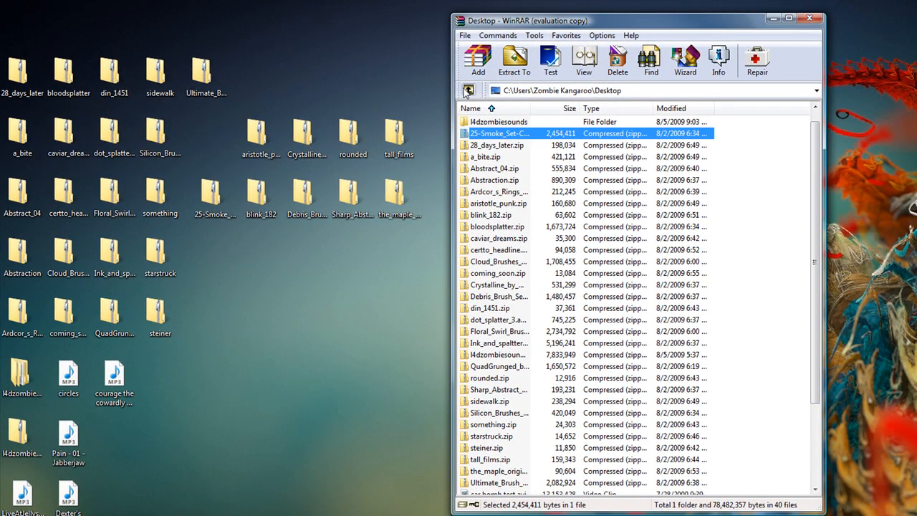
- Go up a folder, reopen Desktop in WinRAR, and begin selecting the zip archives
left_click(469, 90)
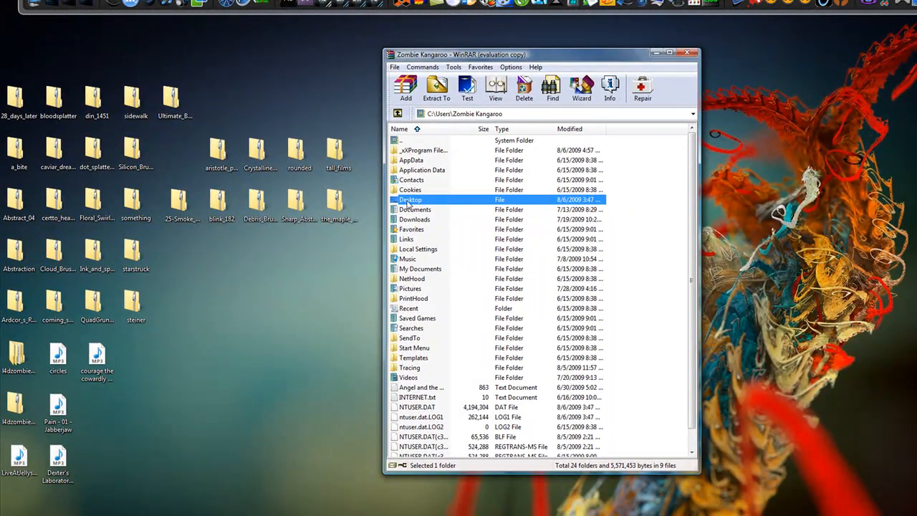
double_click(411, 199)
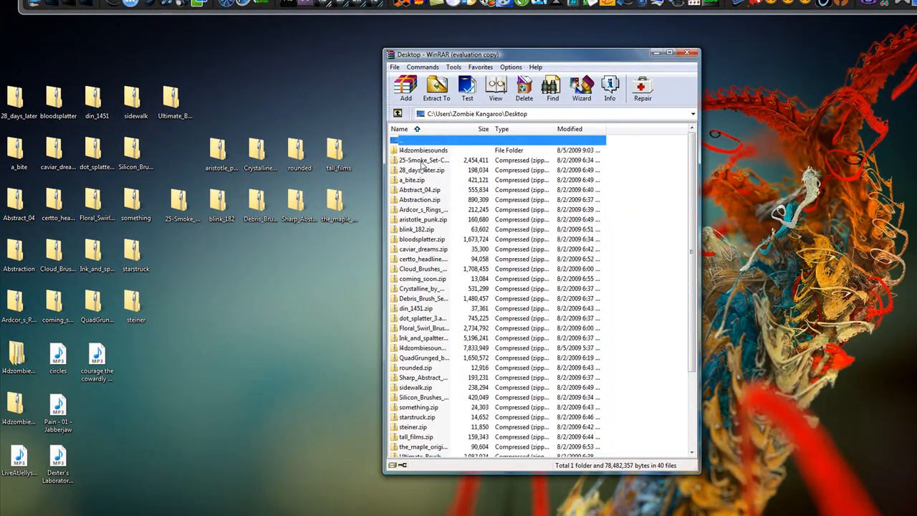
left_click(423, 159)
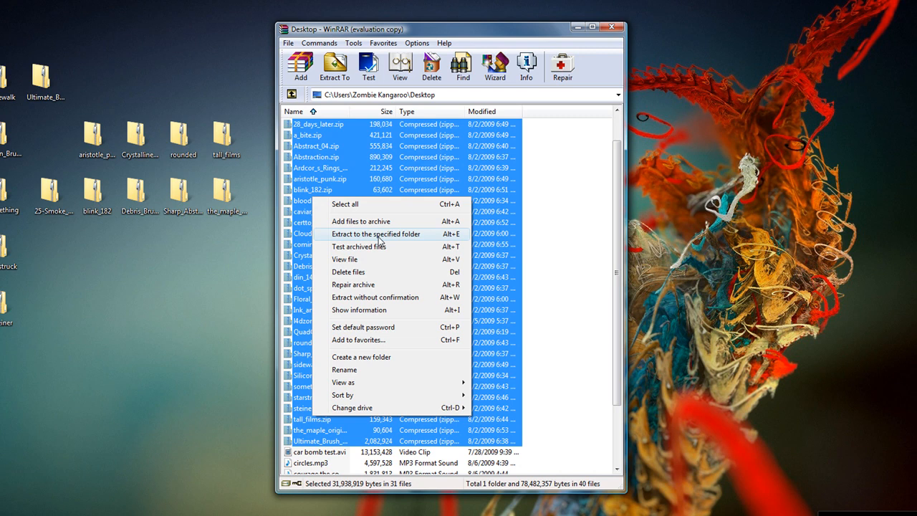
- Choose 'Extract to the specified folder' for the 31 selected archives
left_click(376, 234)
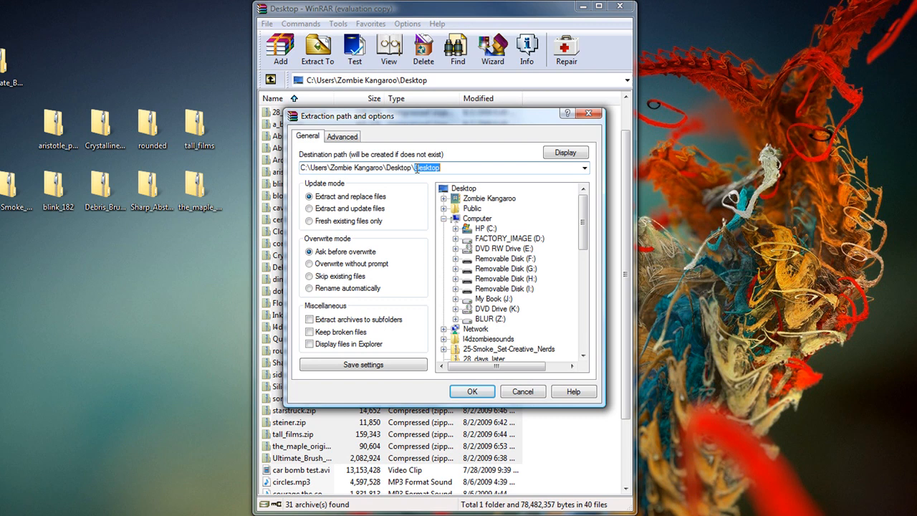
mouse_move(410, 292)
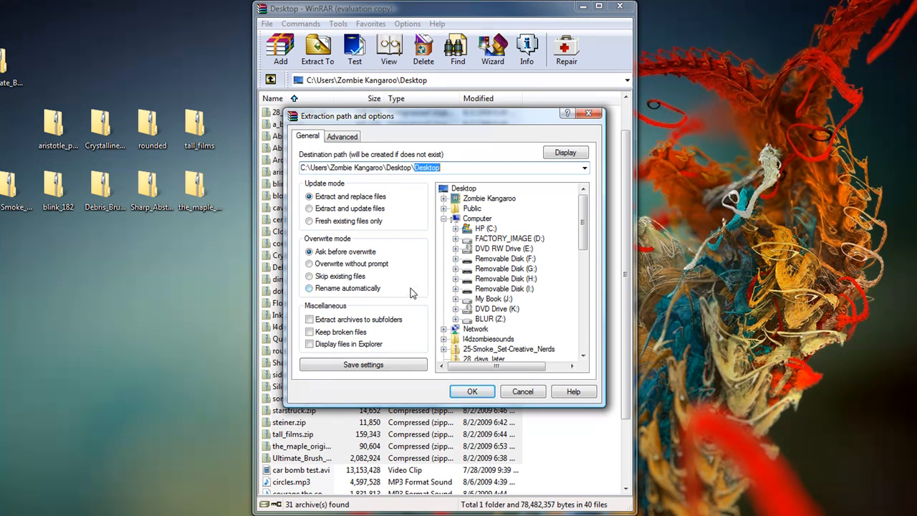
- Set the destination to Desktop\Brushes and Fonts and start extracting
type("Brushes and Font")
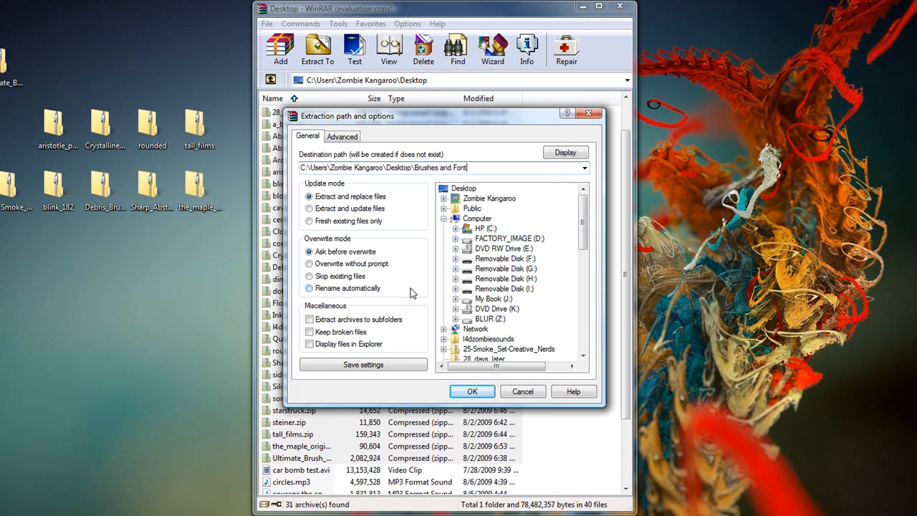
type("s")
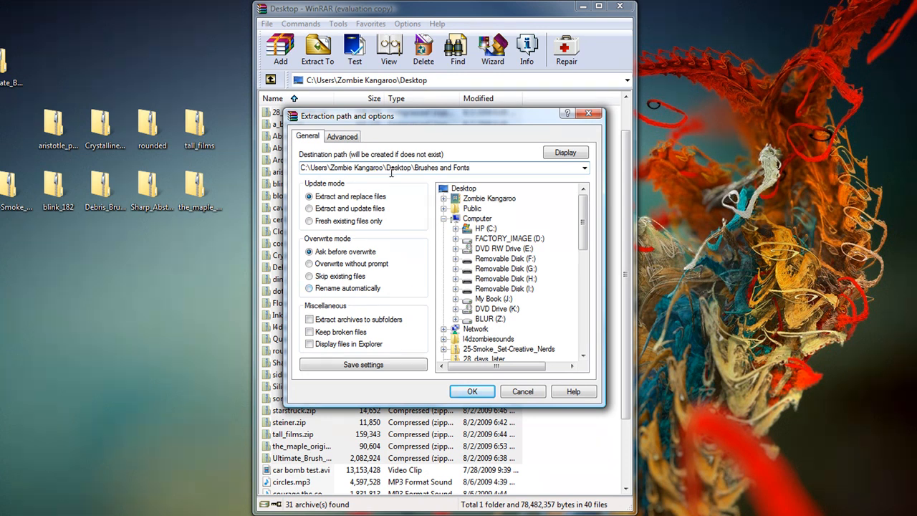
left_click(565, 153)
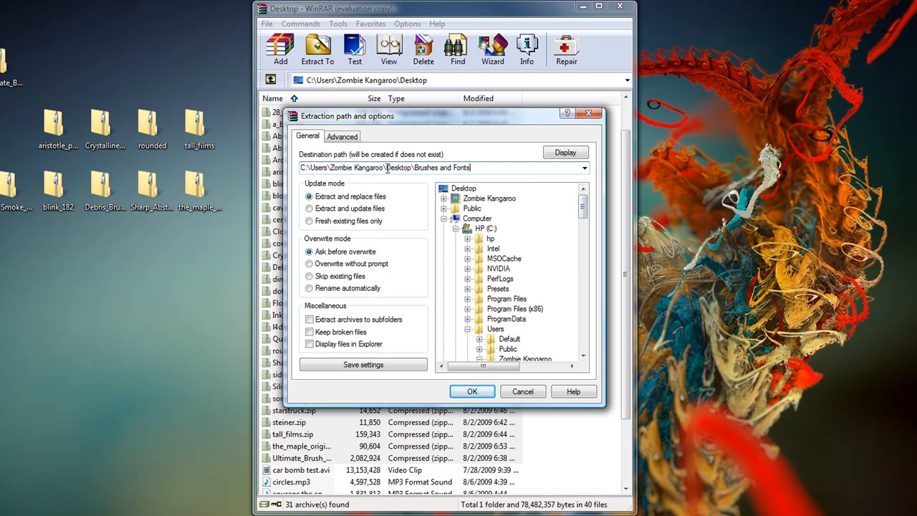
left_click(471, 391)
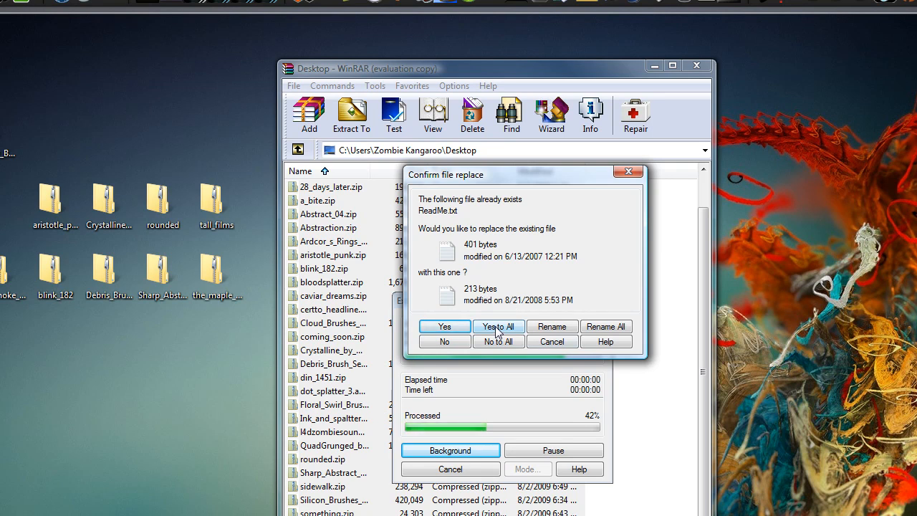
- Answer 'Yes to All' to replace duplicate files such as ReadMe.txt
left_click(499, 326)
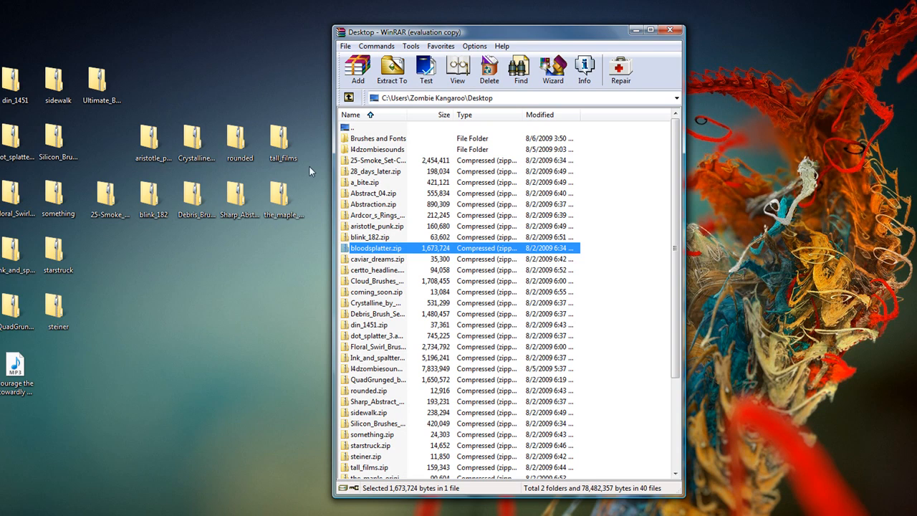
mouse_move(399, 142)
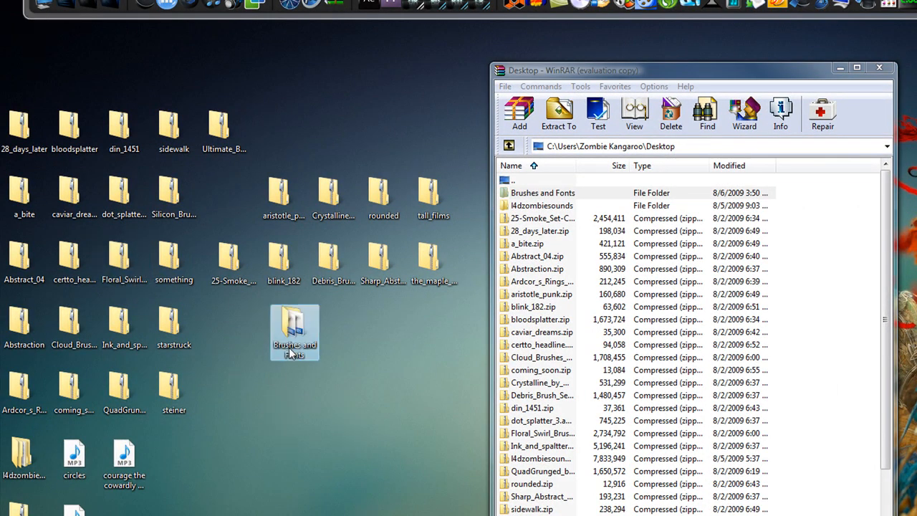
- Open the Brushes and Fonts folder and scroll through its 53 extracted items
double_click(293, 331)
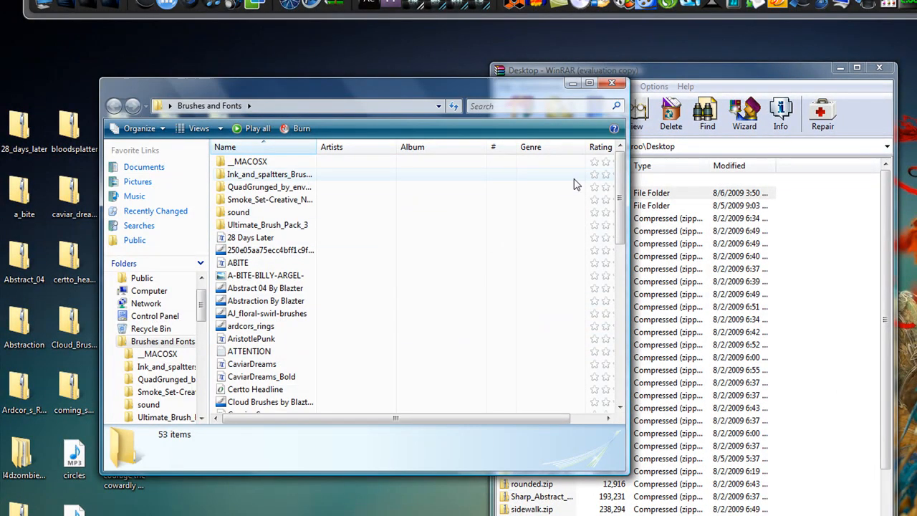
scroll("down", 3)
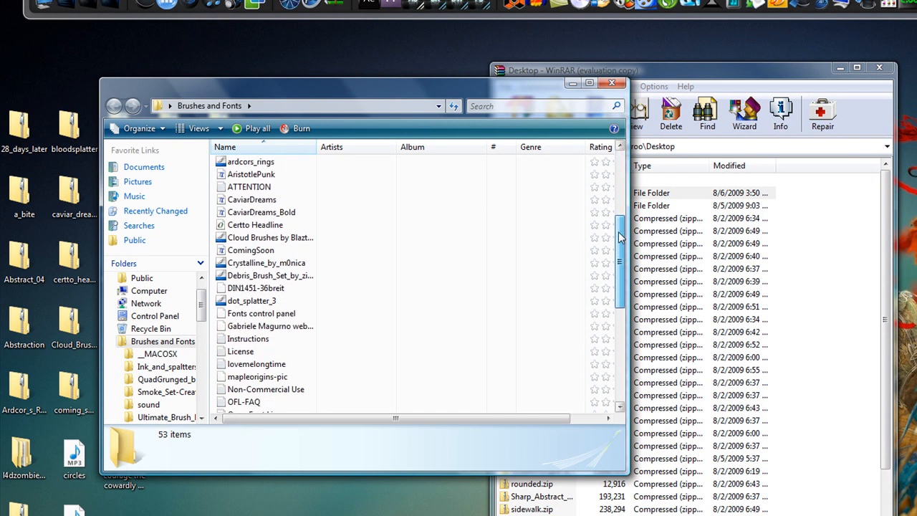